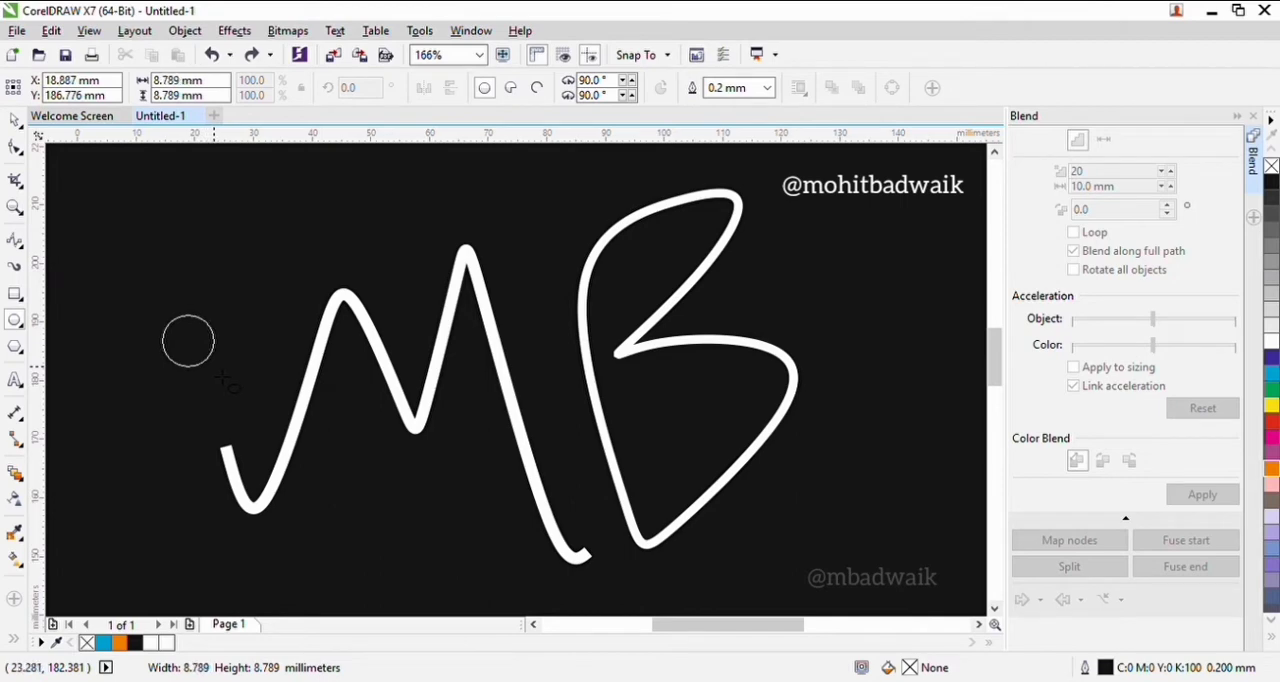
# - Give the small circle left of the M an orange fountain fill
pyautogui.click(188, 340)
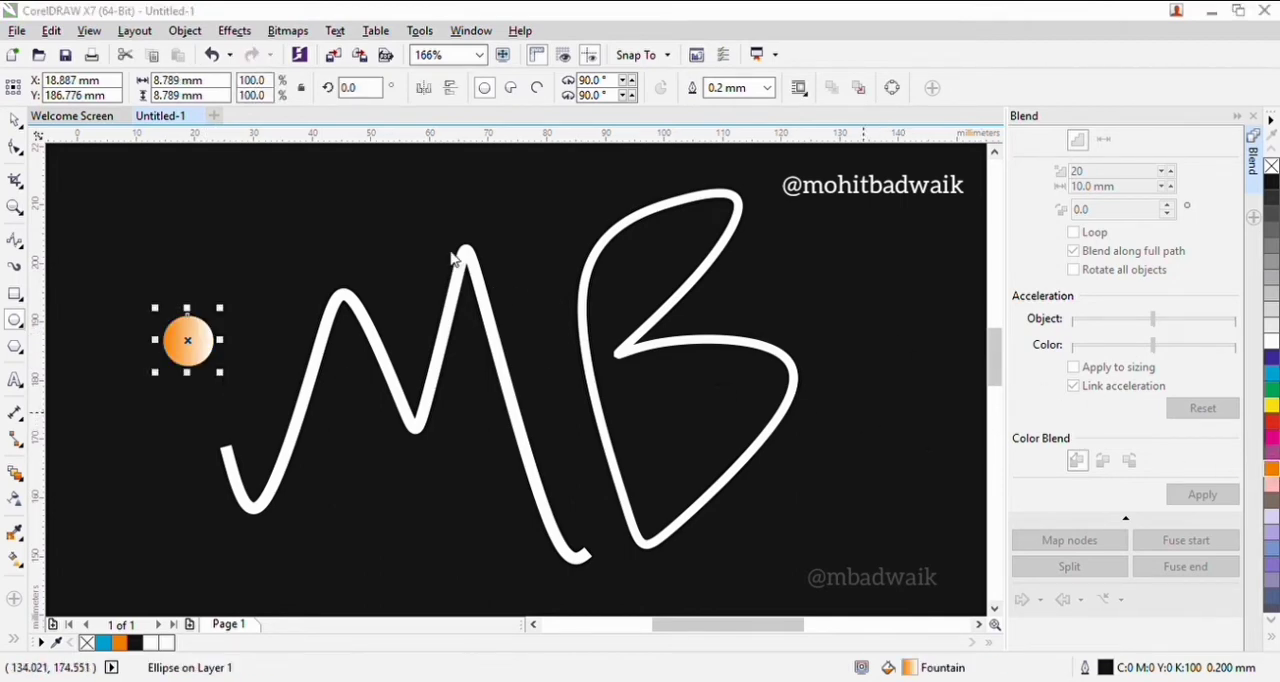
pyautogui.moveTo(540, 305)
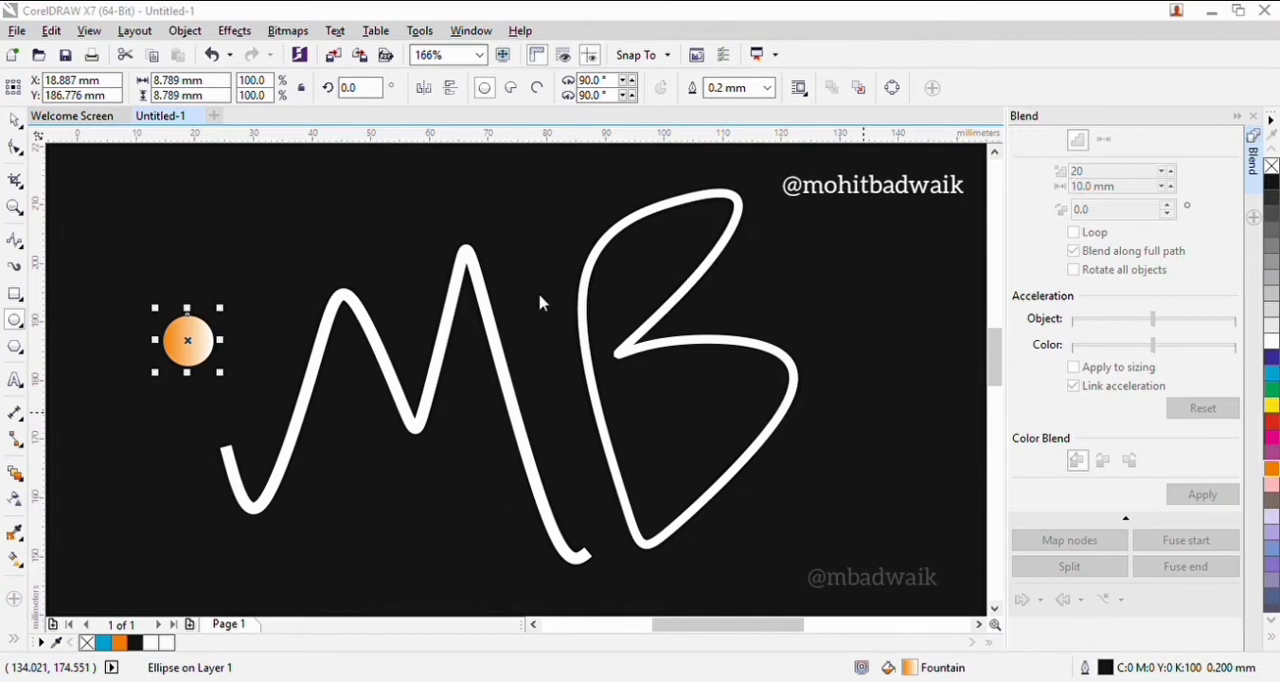
pyautogui.press('f11')
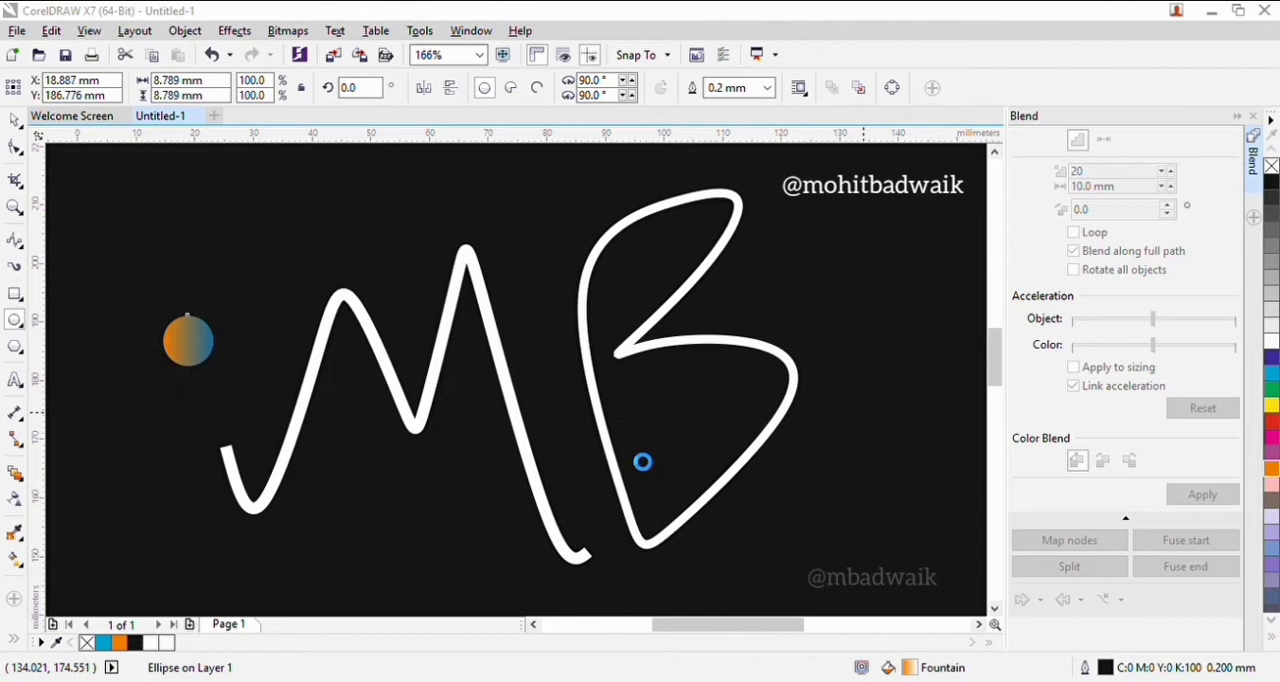
# - Blend the gradient circles along the M letter curve into an orange-green tube
pyautogui.click(188, 340)
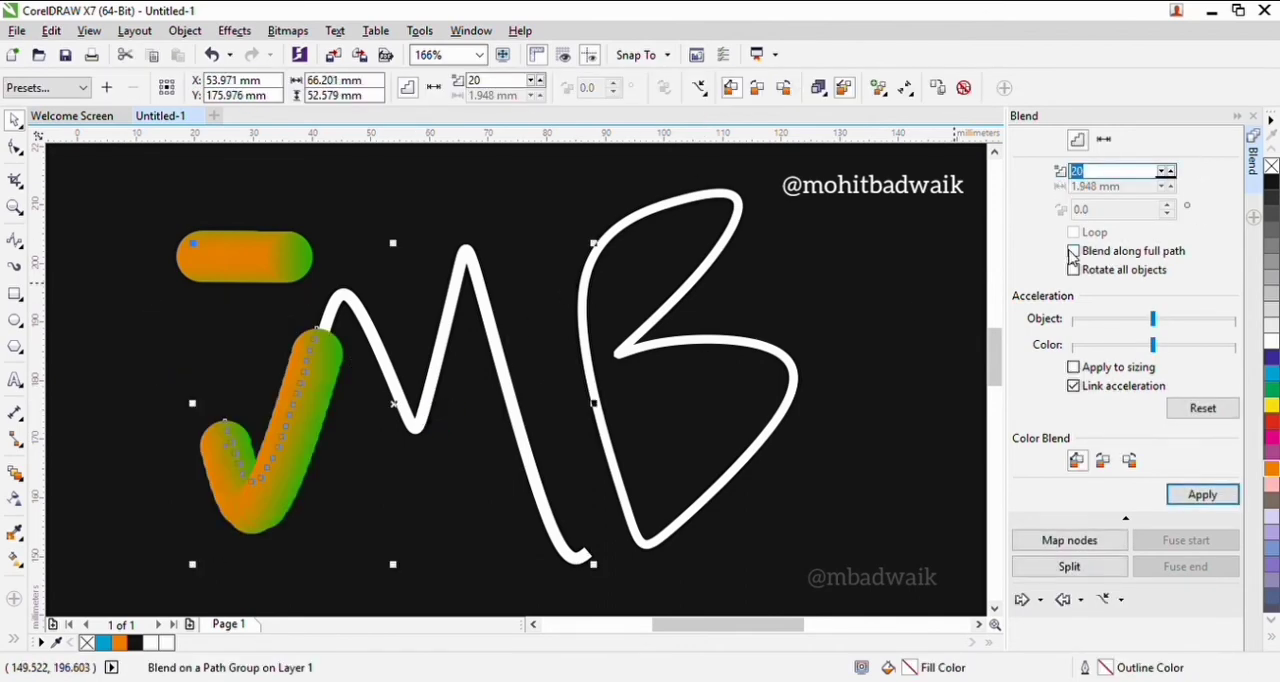
# - Set the blend to 100 steps along the full MB path
pyautogui.write('100')
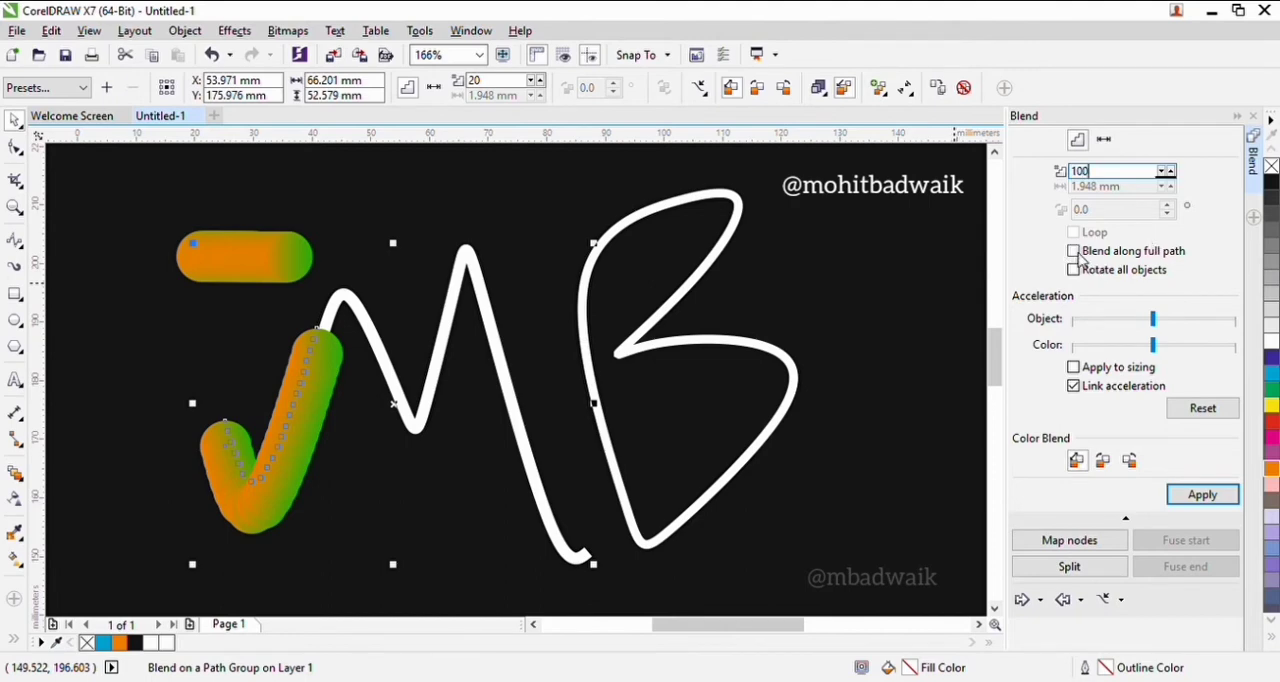
pyautogui.click(1073, 251)
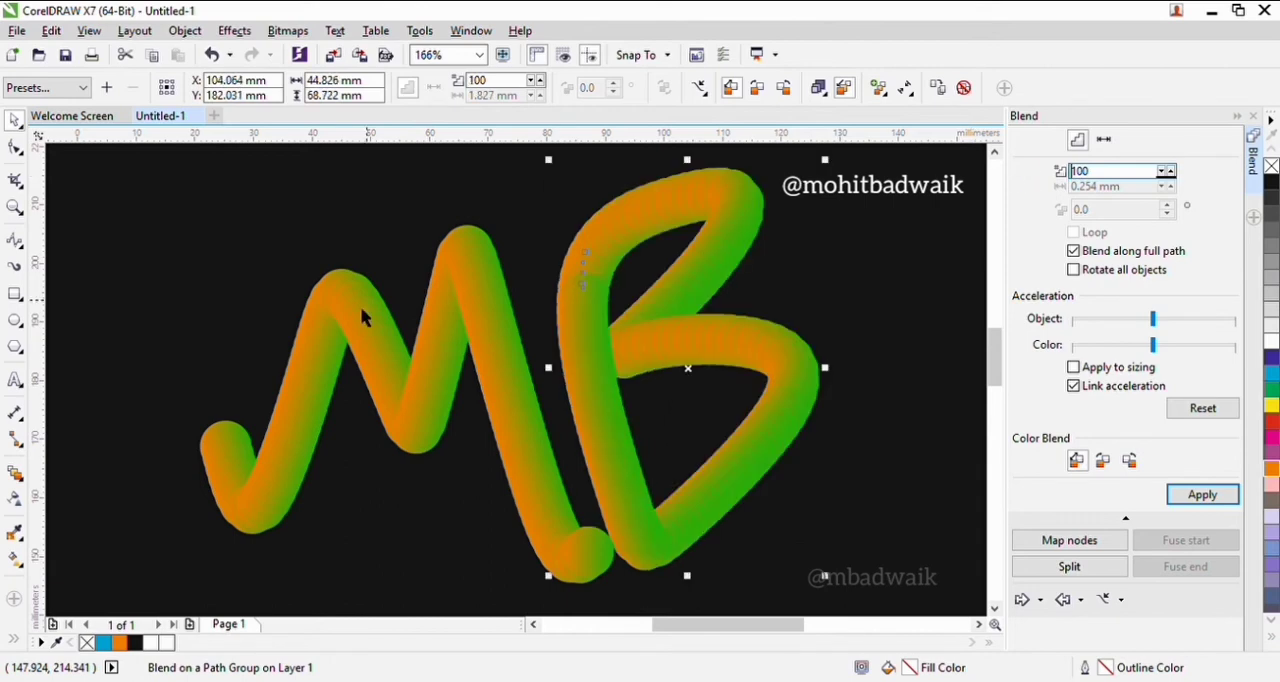
pyautogui.moveTo(800, 205)
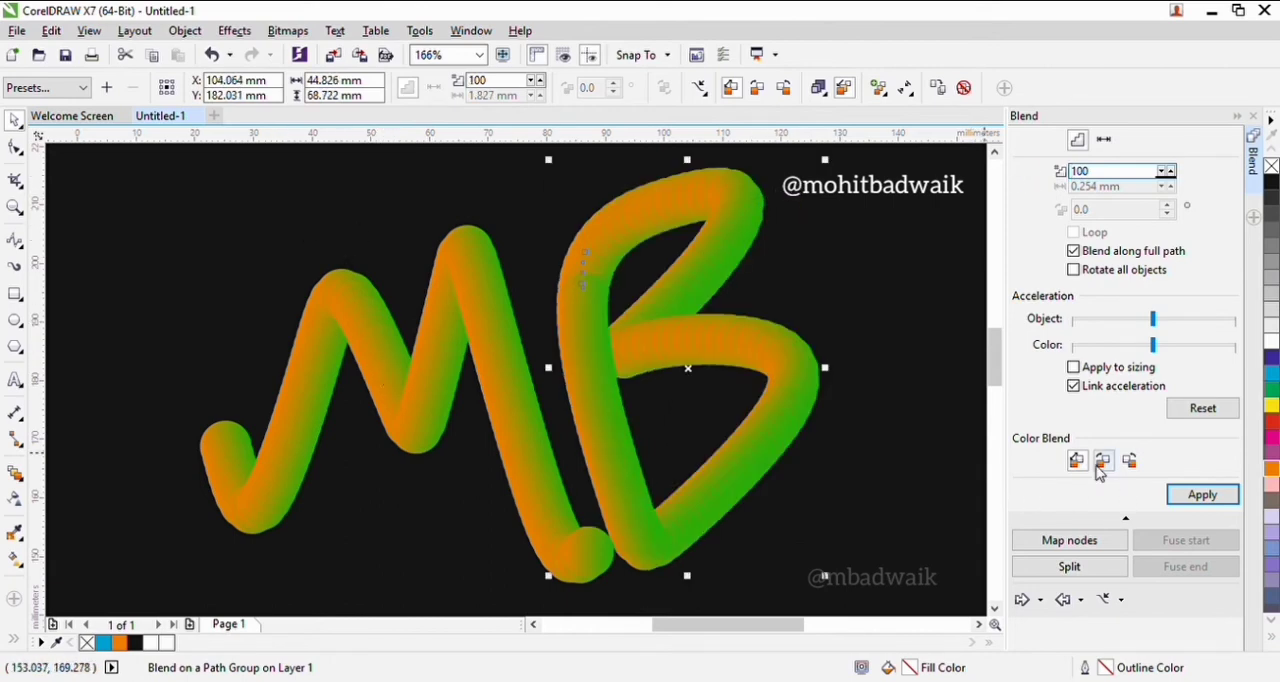
# - Apply the clockwise rainbow colour blend to the B and M tubes
pyautogui.click(1103, 460)
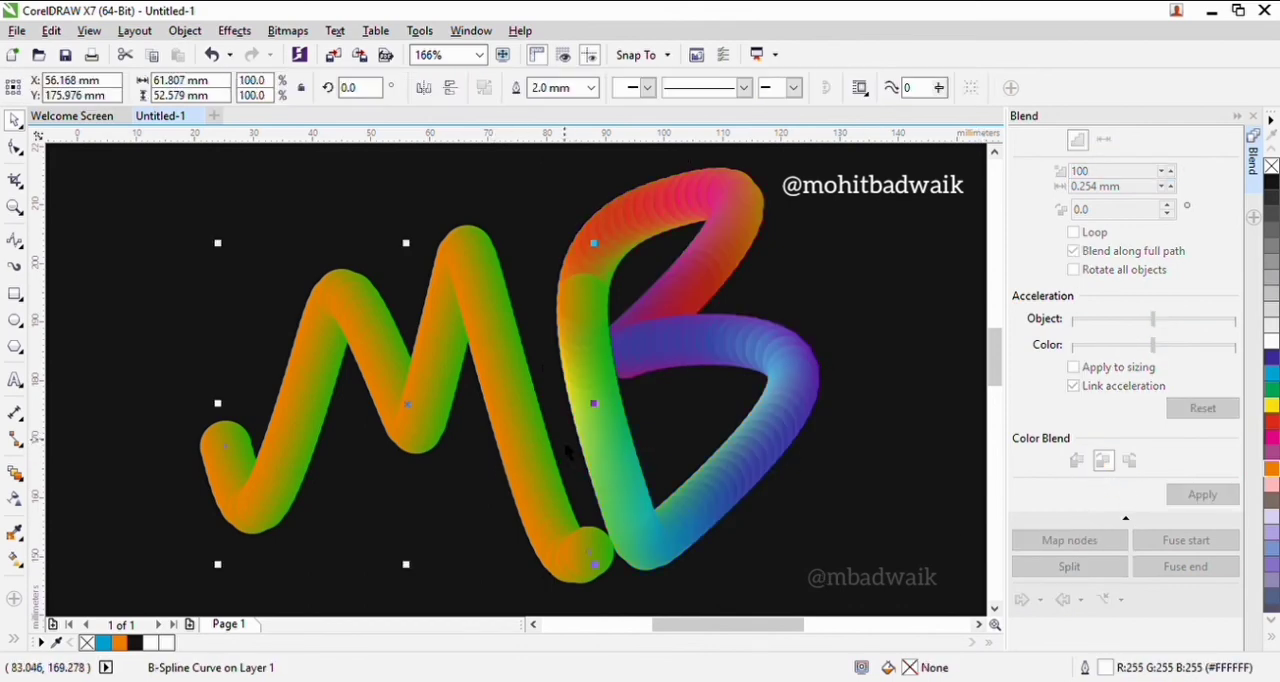
pyautogui.click(1202, 494)
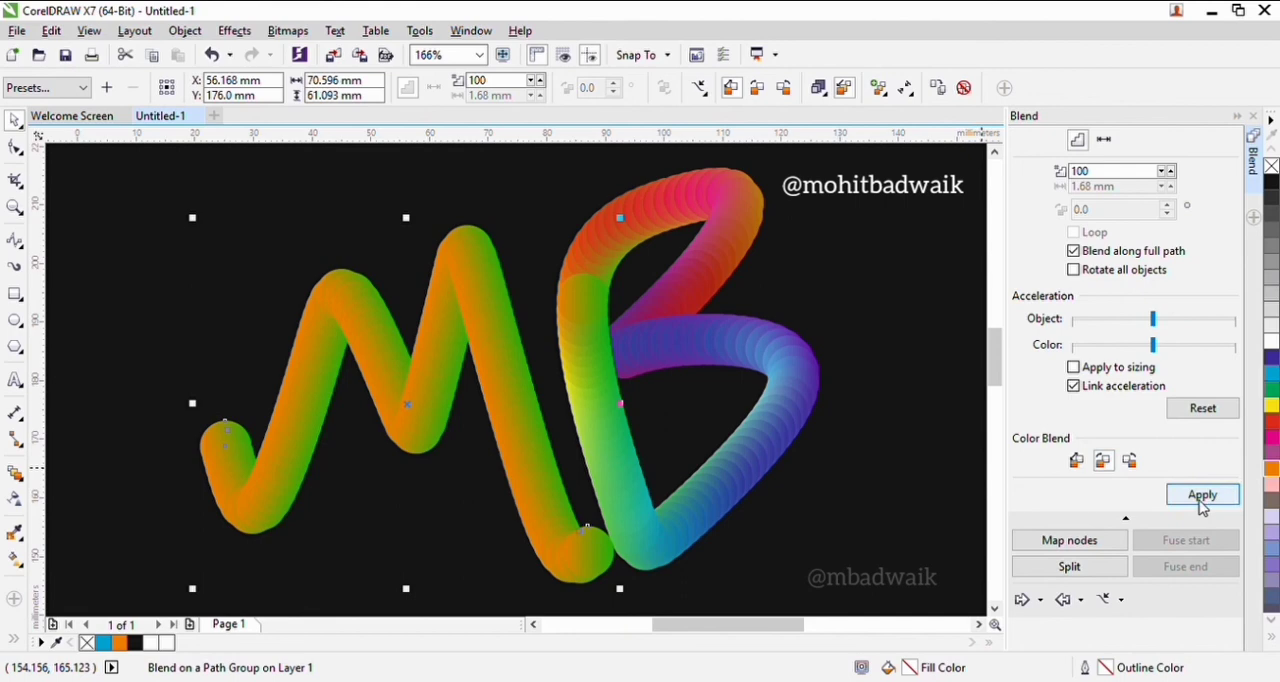
pyautogui.click(1202, 494)
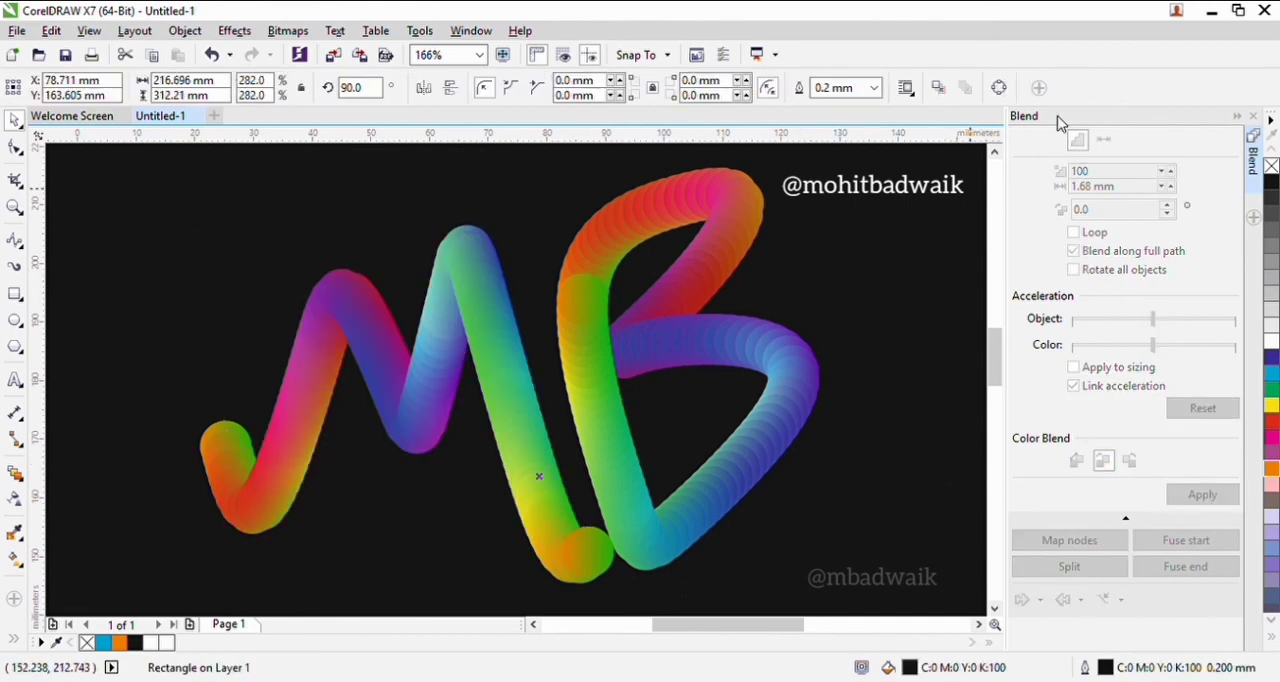
pyautogui.moveTo(1150, 98)
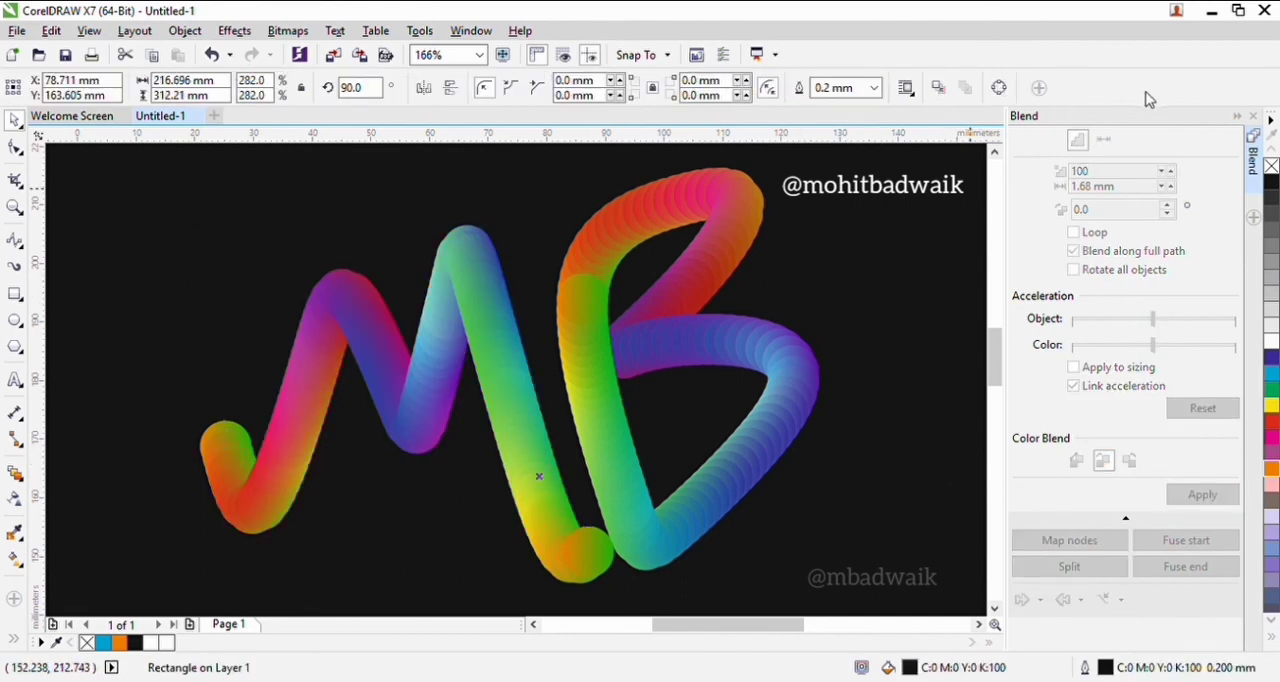